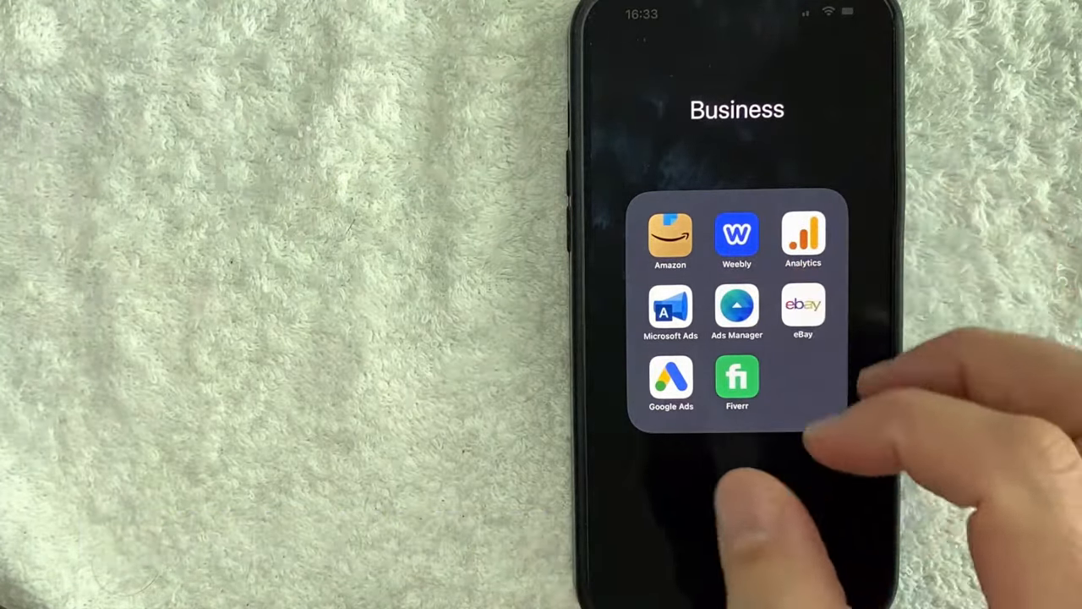
Launch Amazon Shopping from the Business folder on the home screen.
click(670, 241)
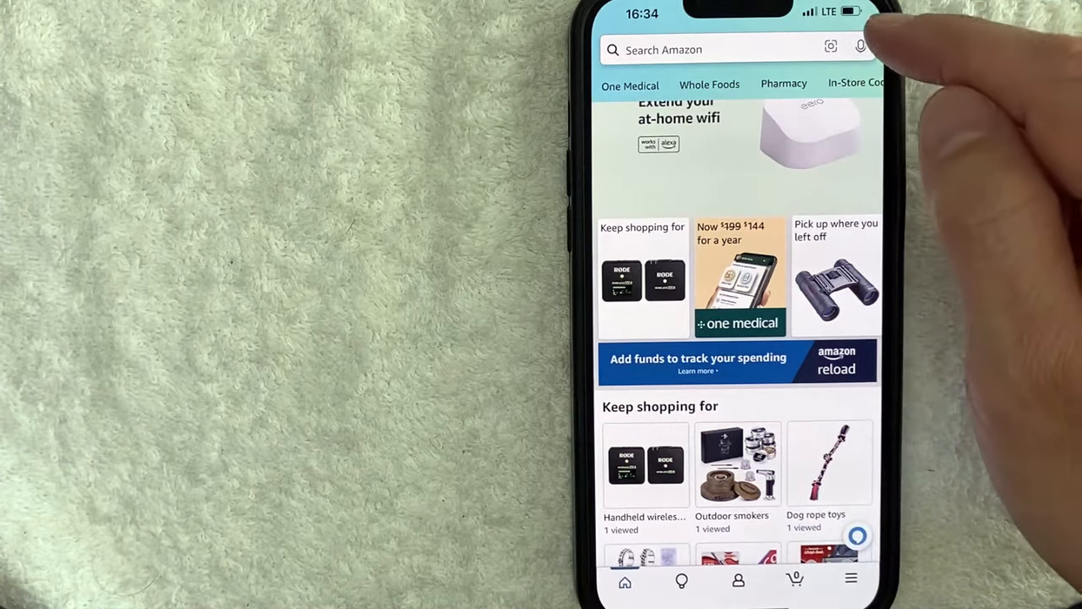
Open Amazon Lens from the search bar and switch it to barcode scanning.
click(831, 48)
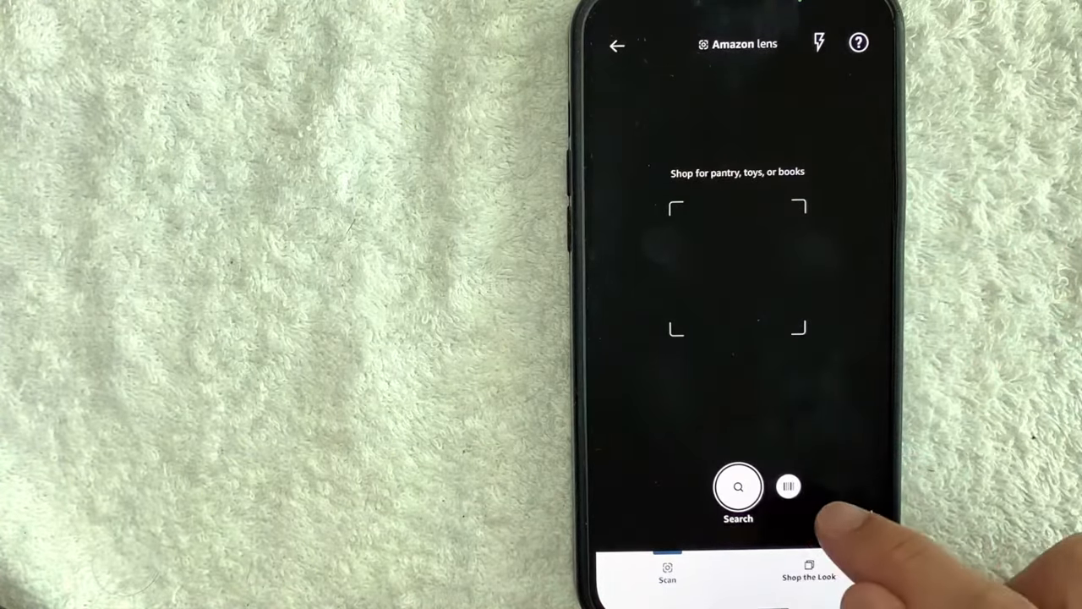
click(787, 487)
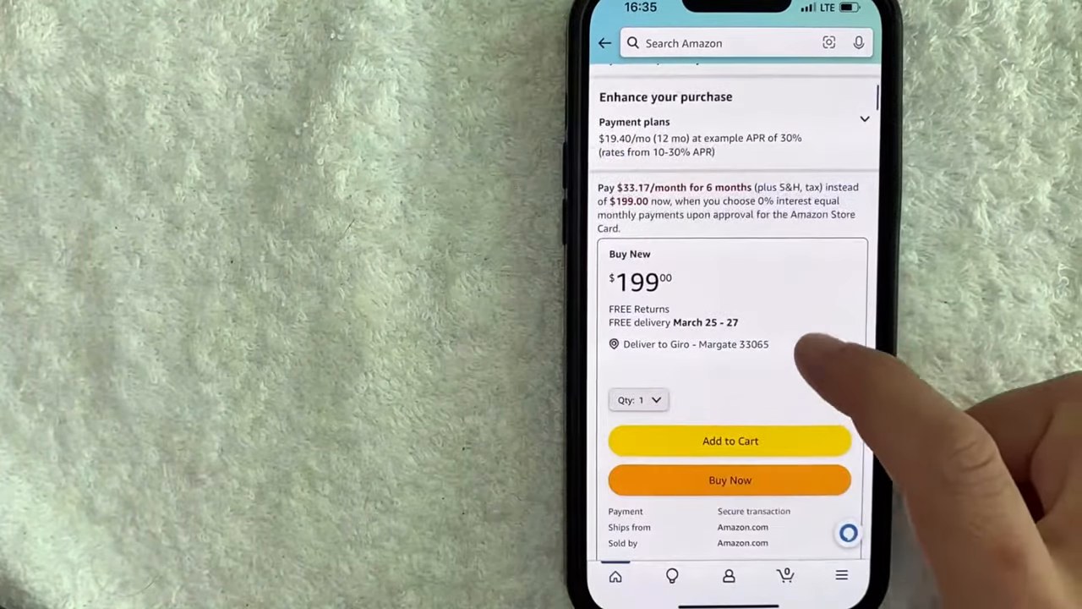
Scroll the product page to the used Very Good offer at $184.24 and other sellers.
scroll(down, 3)
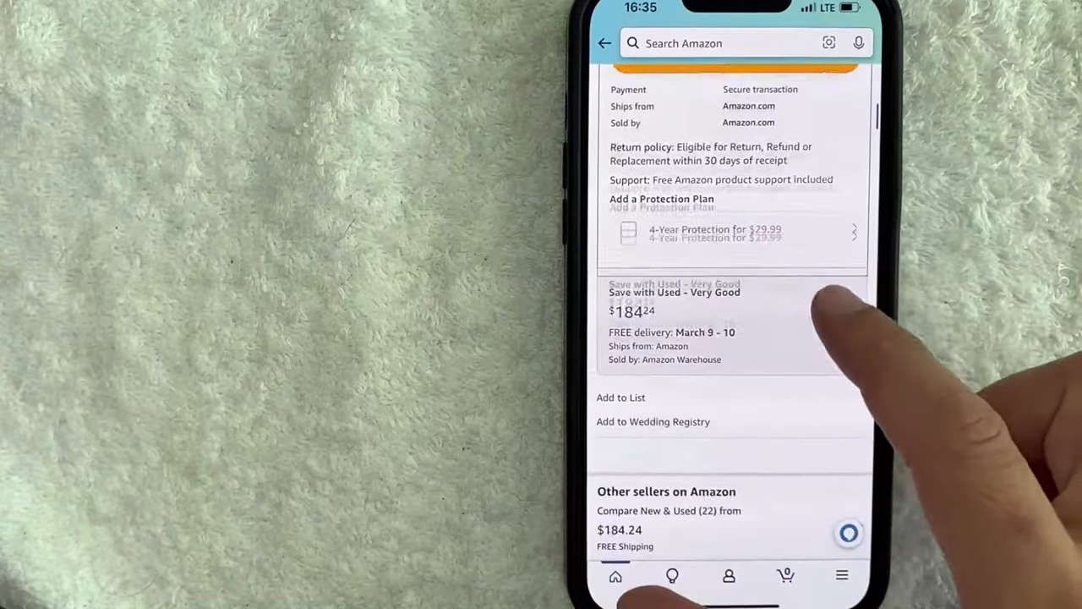